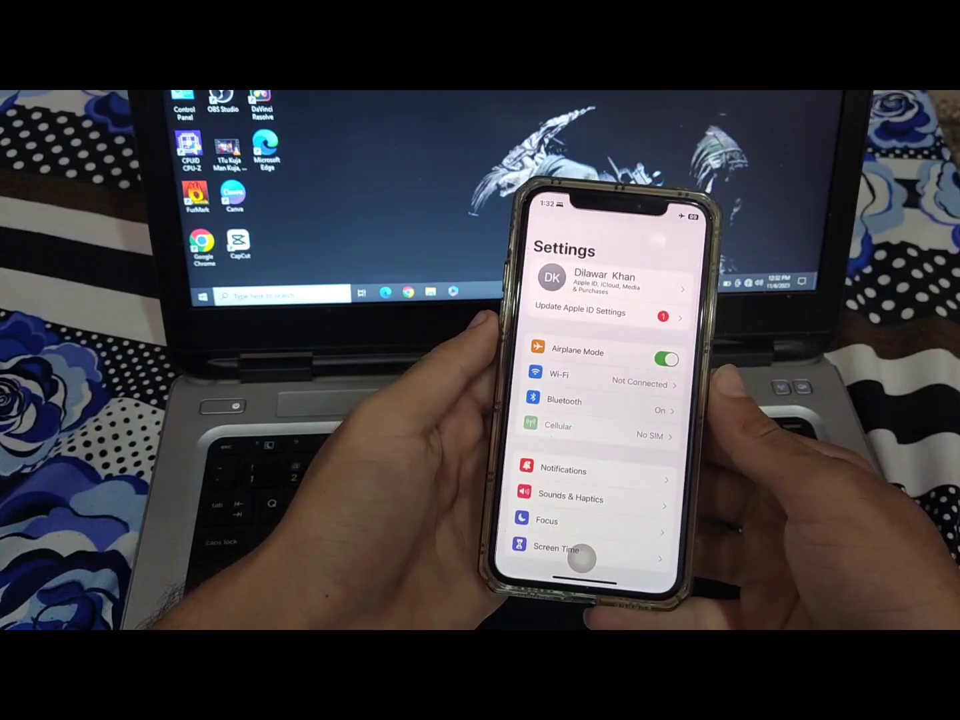
# Reach the Date & Time page under General in Settings
pyautogui.scroll(-3)
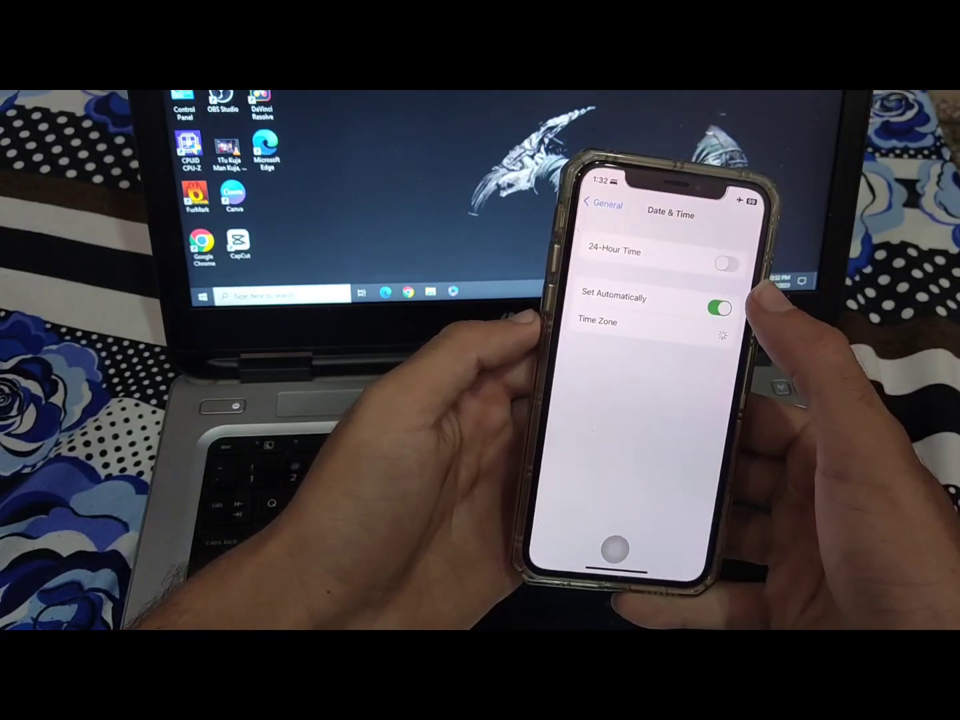
# Turn off Set Automatically and choose Islamabad, Pakistan as the time zone
pyautogui.click(716, 308)
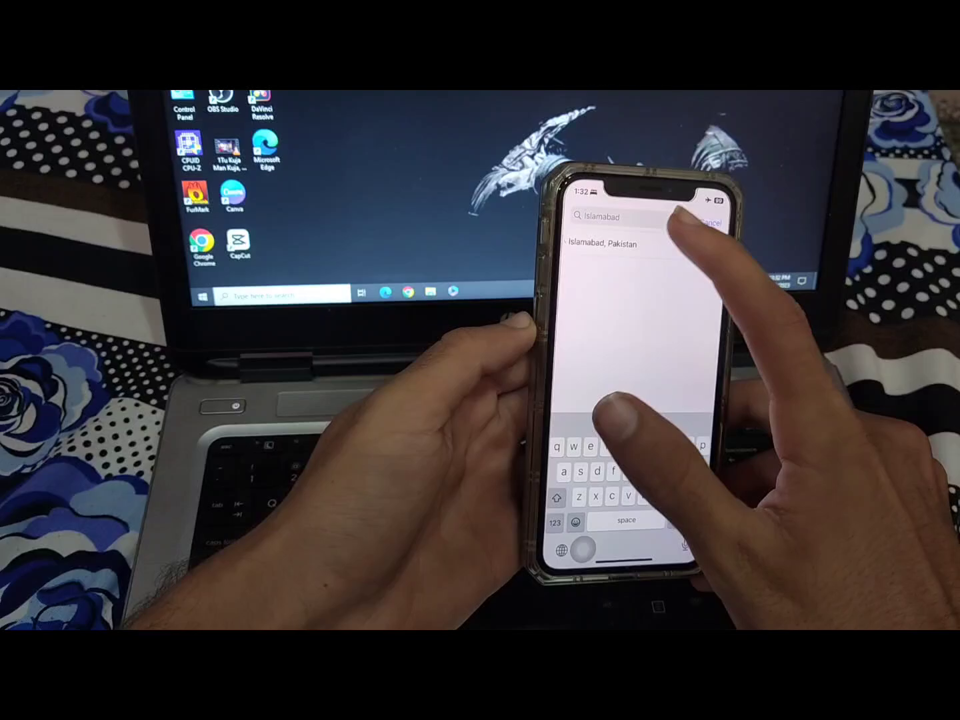
pyautogui.click(603, 244)
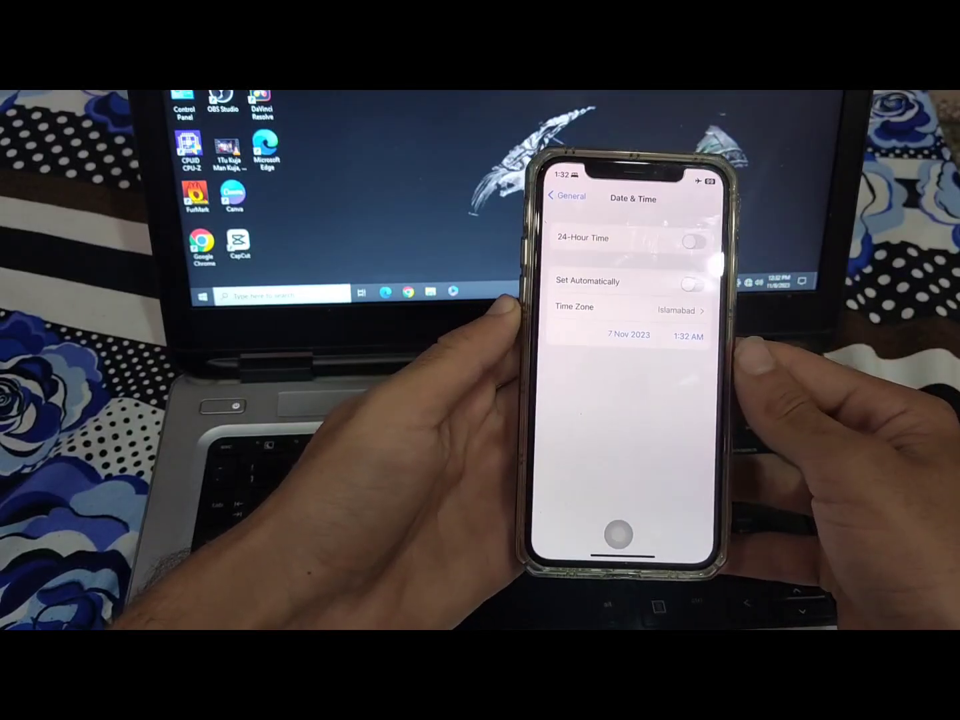